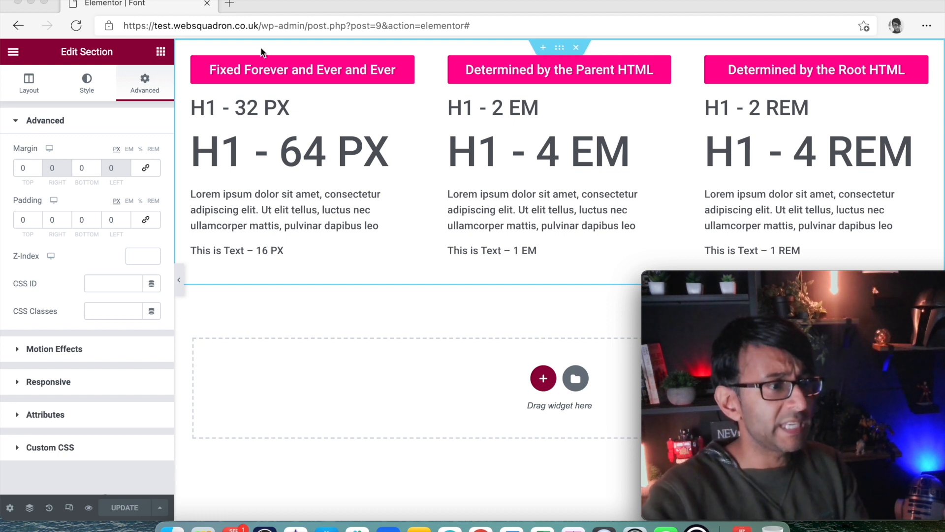
mouse_move(332, 77)
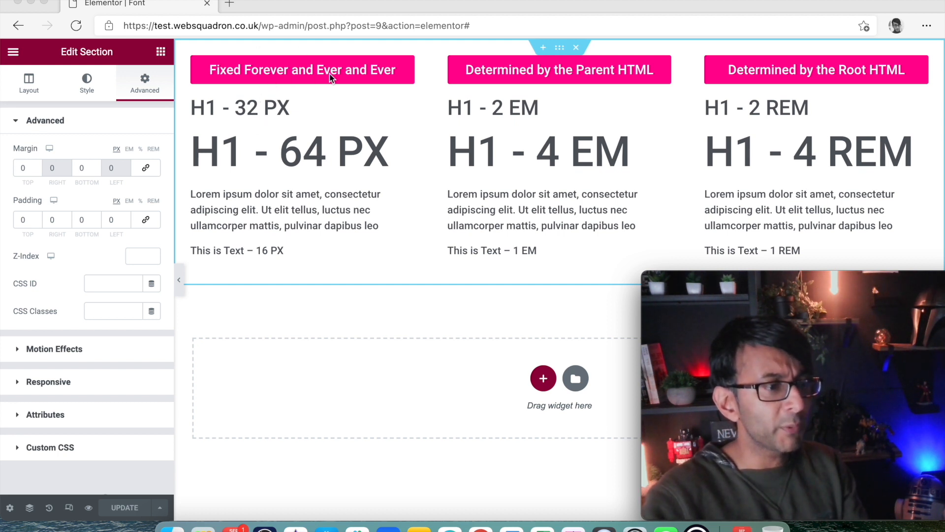
mouse_move(786, 78)
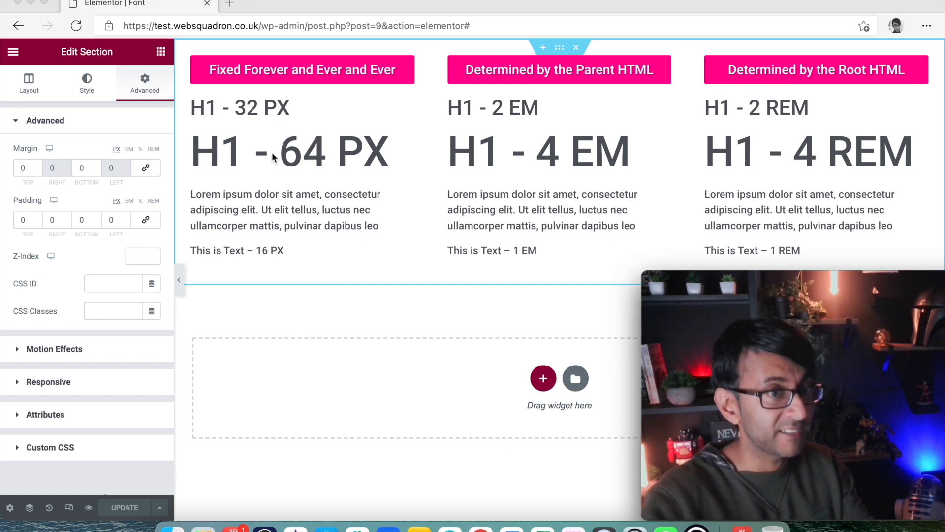
mouse_move(500, 120)
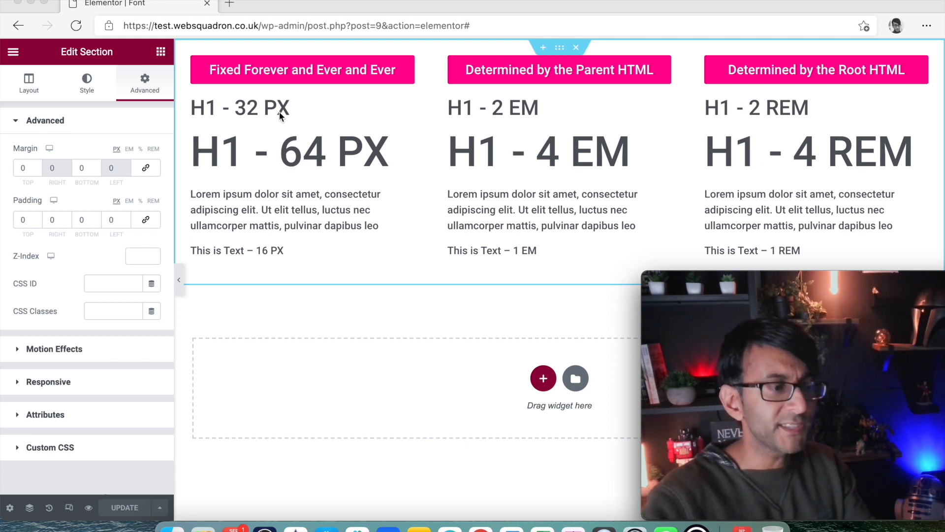
mouse_move(329, 109)
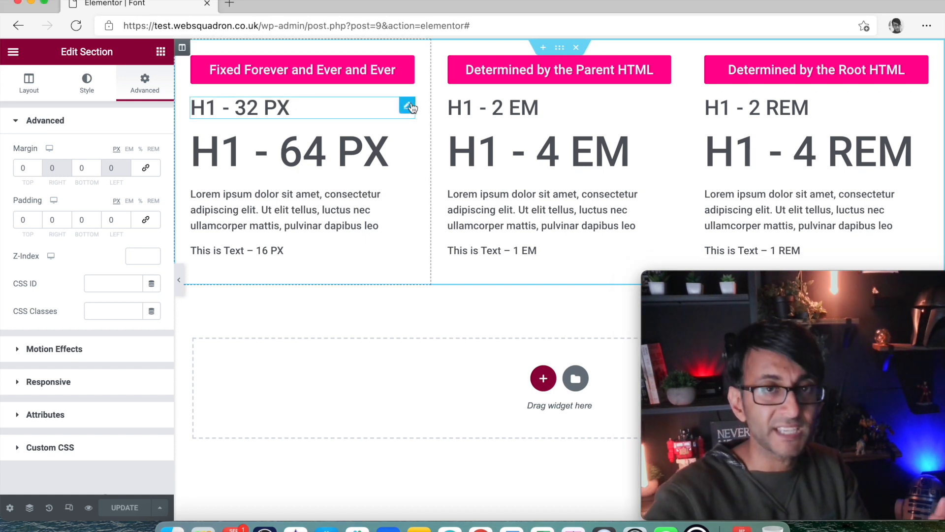
- Review the section's Style and Layout settings, then check the H1 - 32 PX heading's typography size
left_click(86, 83)
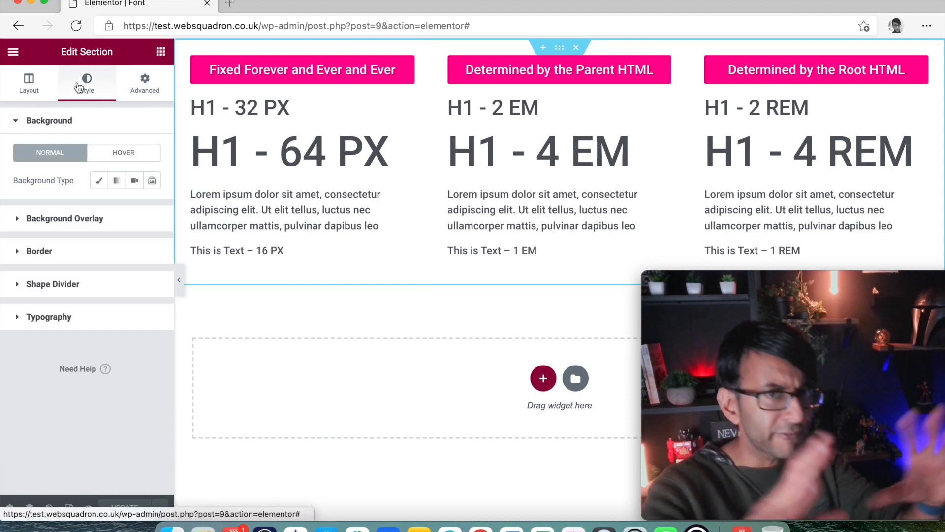
left_click(29, 83)
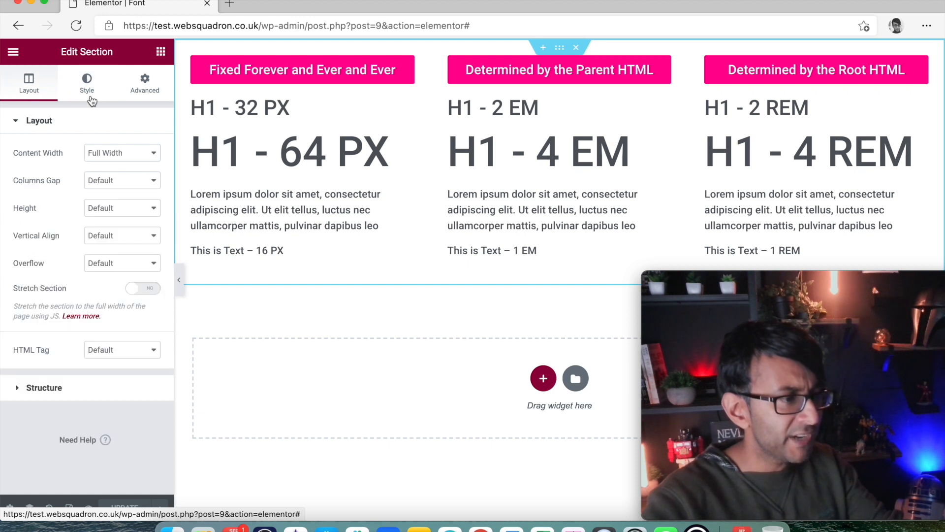
left_click(240, 107)
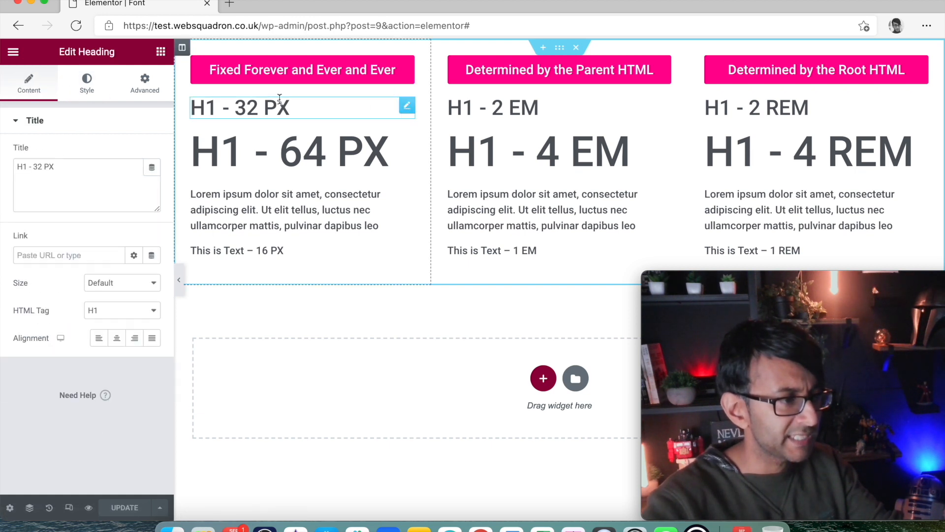
left_click(86, 83)
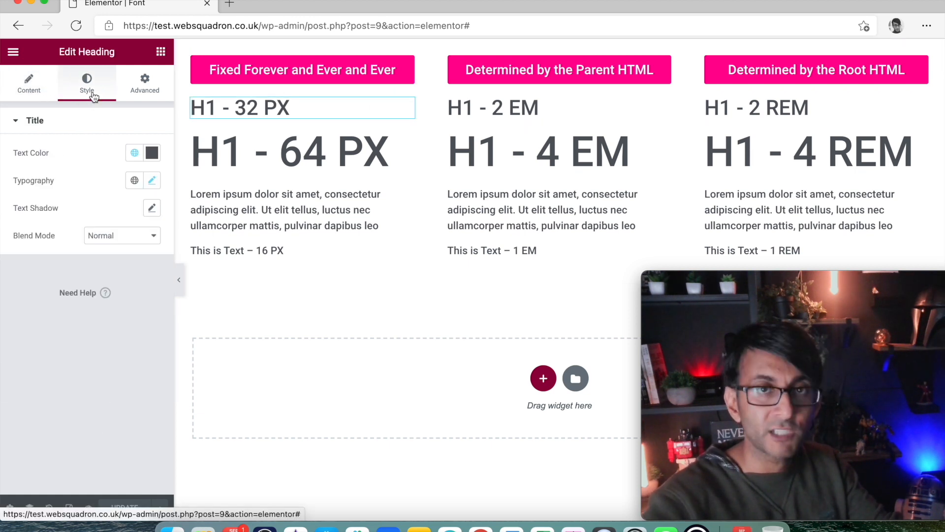
left_click(152, 180)
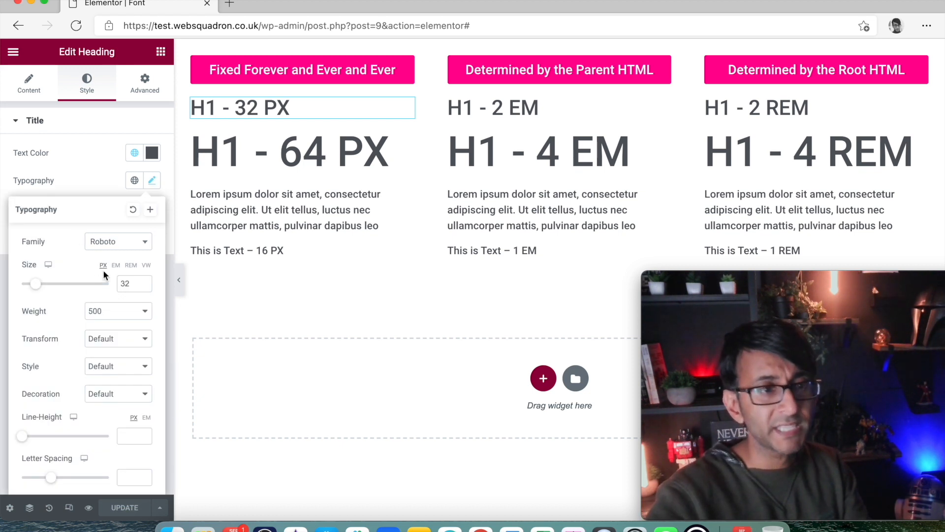
- Show the first column's paragraph text typography at 16 PX in its Style settings
left_click(302, 151)
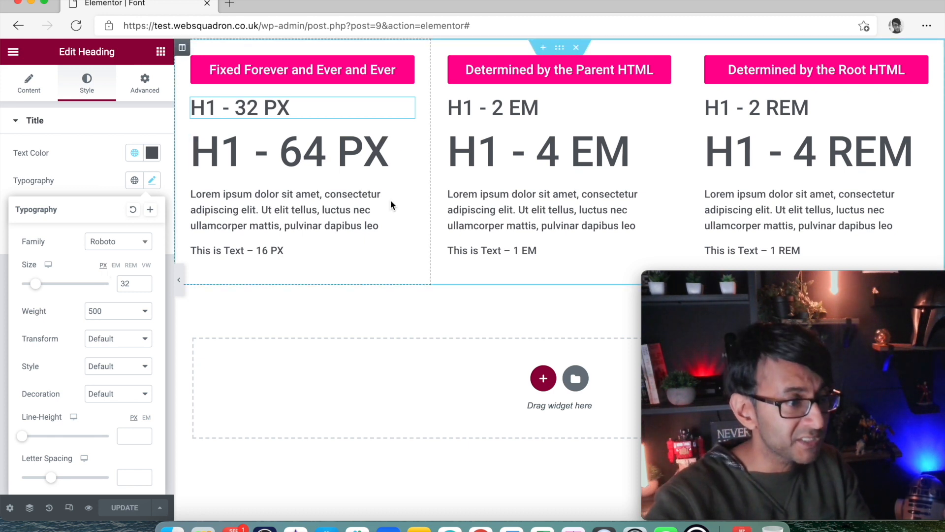
left_click(284, 209)
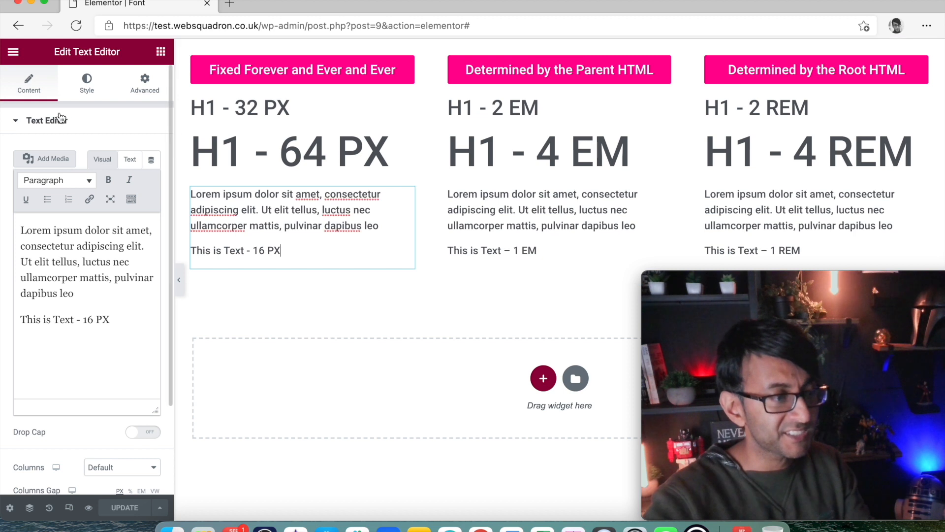
left_click(86, 83)
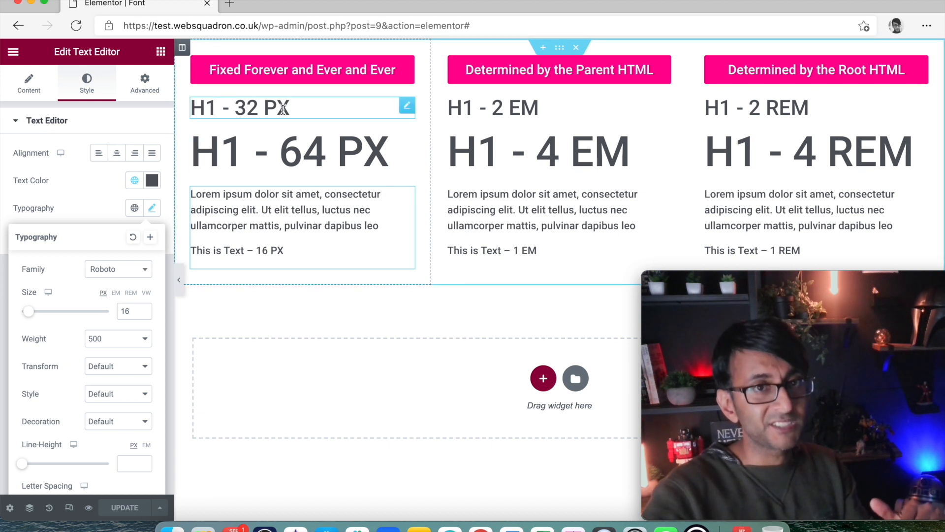
left_click(301, 152)
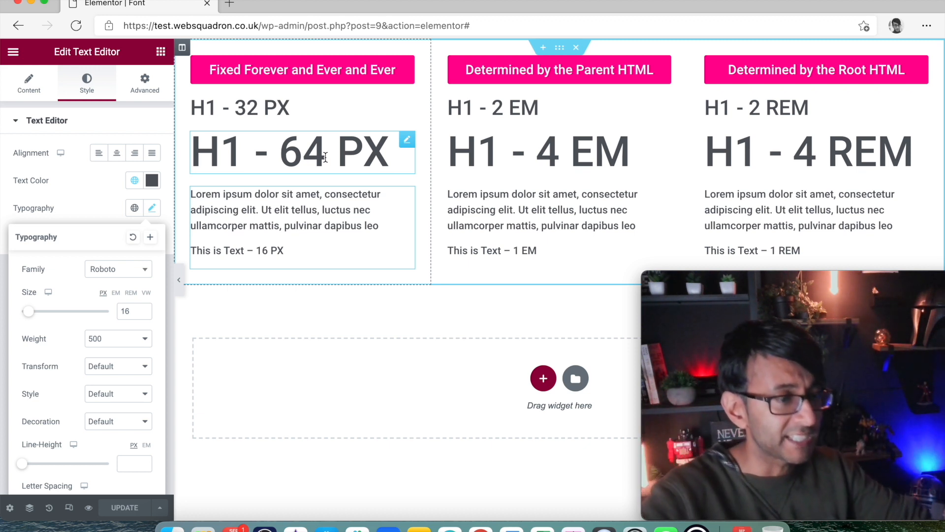
- Check the H1 - 2 EM heading's typography at 2 EM, then select the middle column's paragraph text
left_click(536, 151)
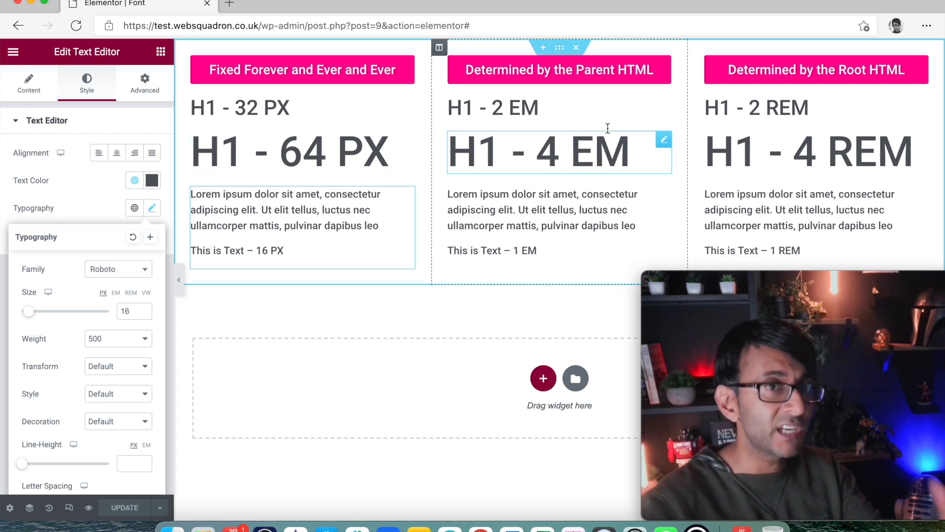
left_click(492, 108)
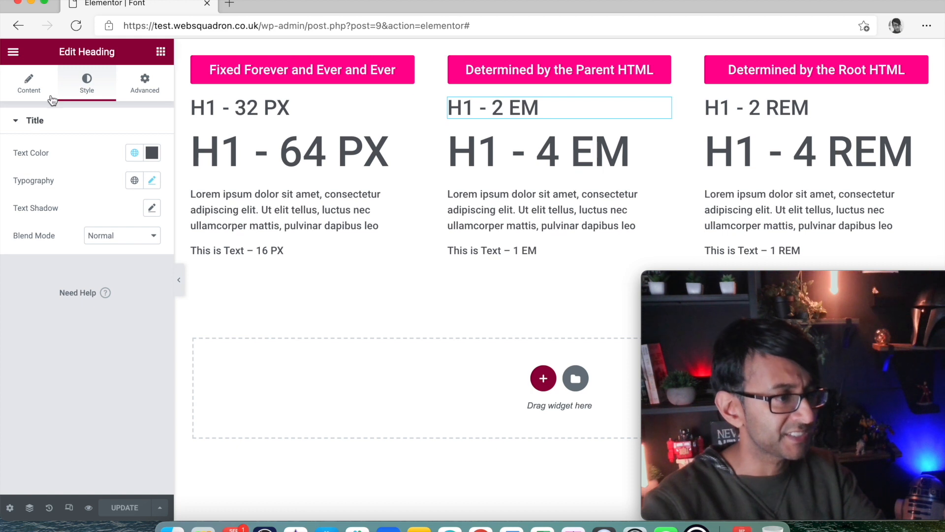
left_click(151, 181)
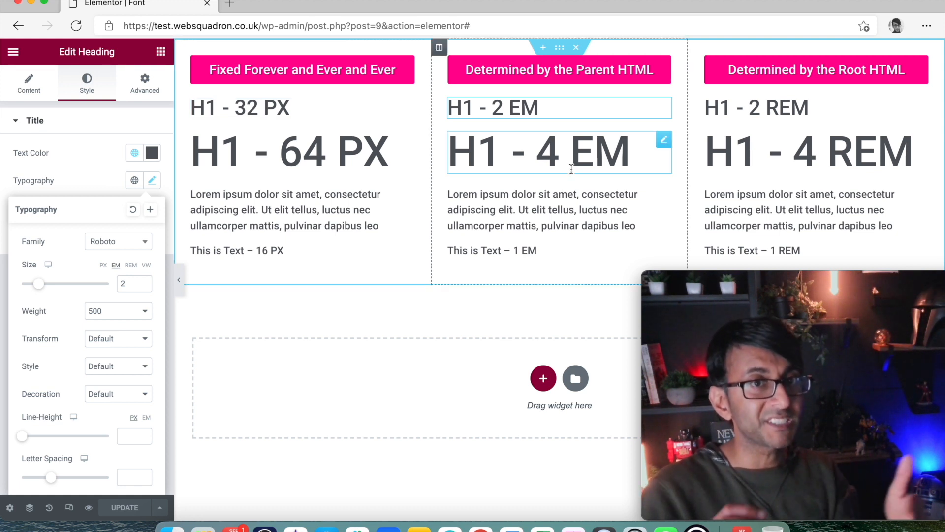
left_click(289, 151)
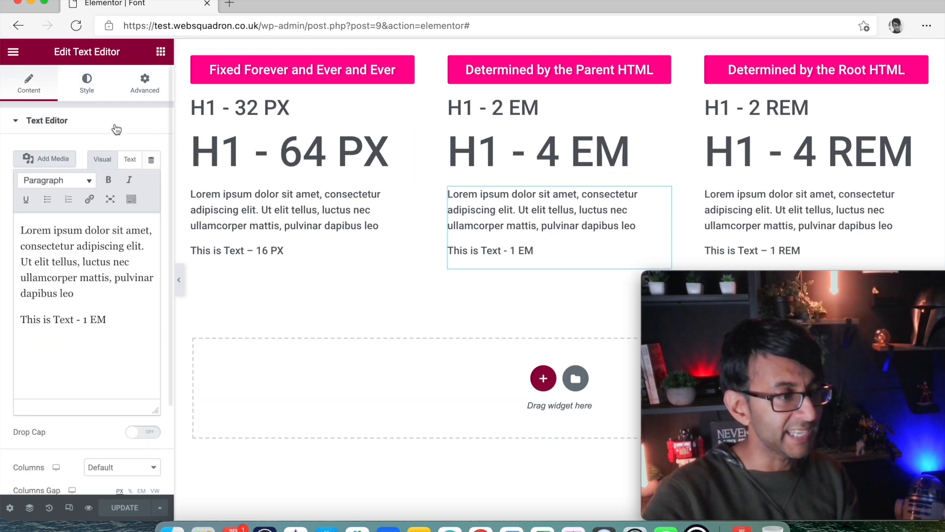
- Try the middle paragraph's EM size at 2 and 0.5, then return it to 1 EM
left_click(87, 83)
type("2")
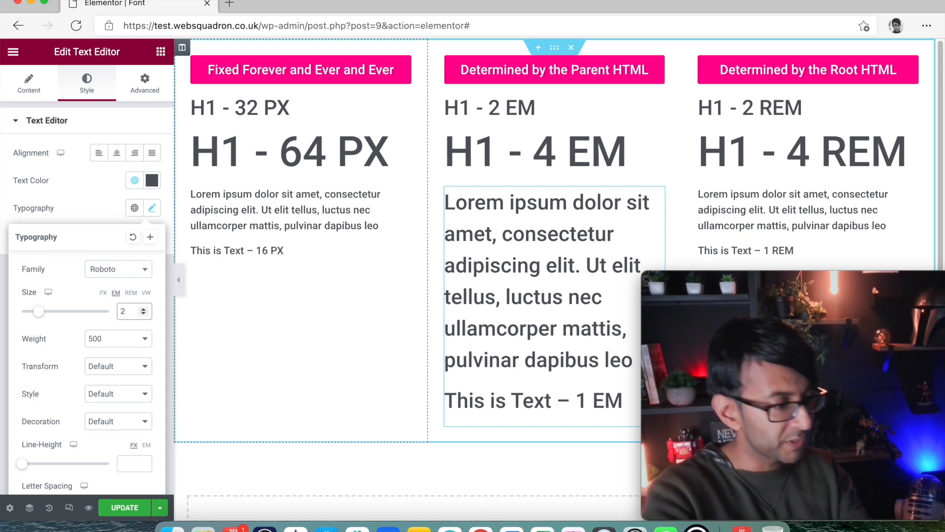
type("1")
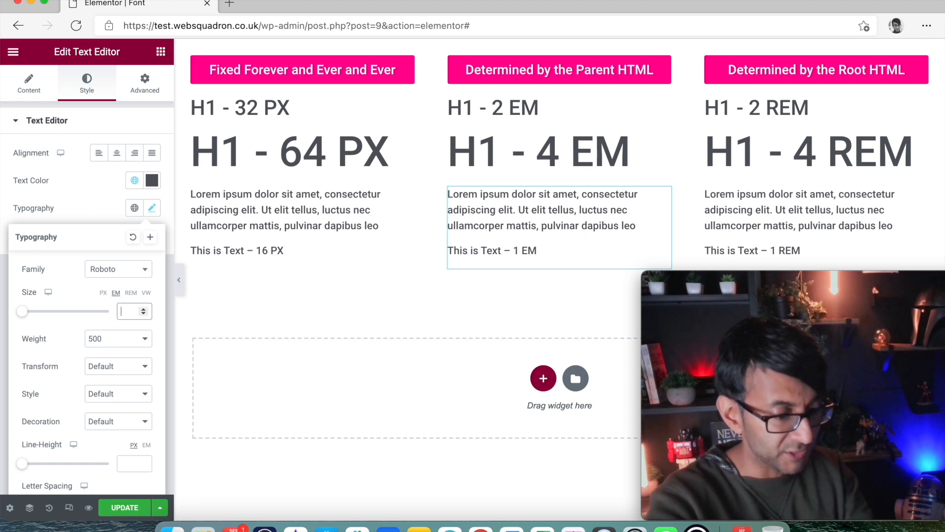
type("0.5")
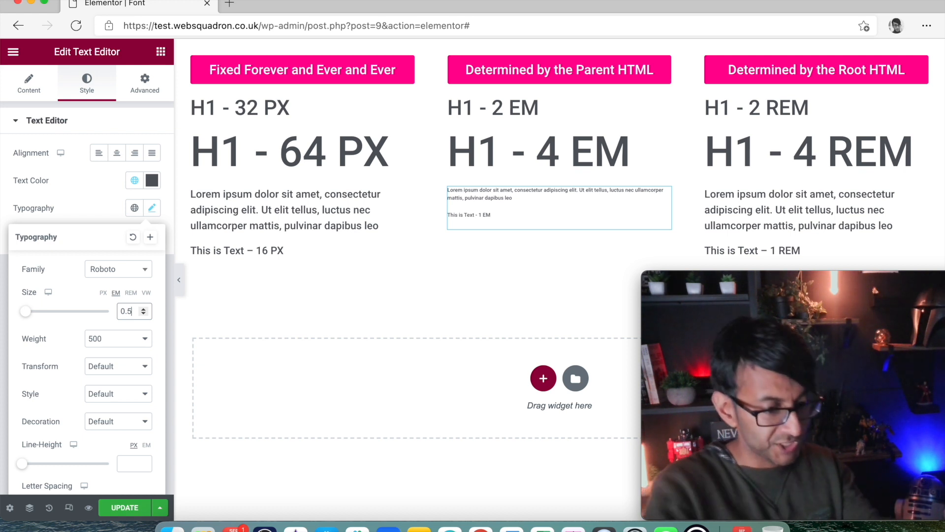
type("1")
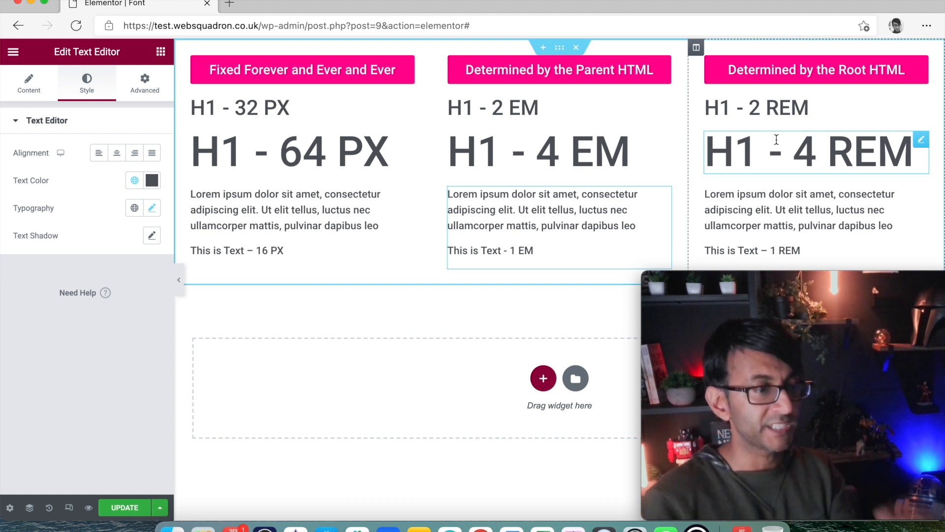
left_click(301, 152)
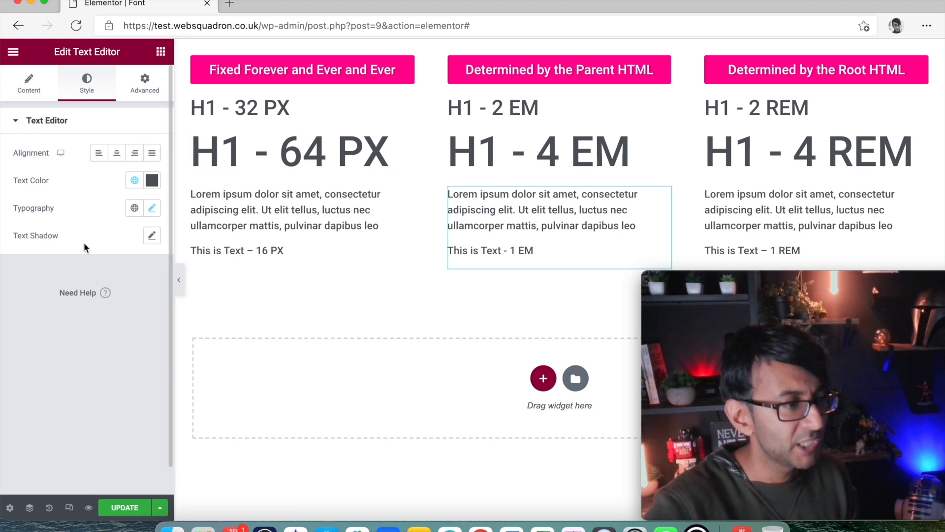
- Check the H1 - 64 PX heading's typography at 64 px per device, then close the popover
left_click(289, 151)
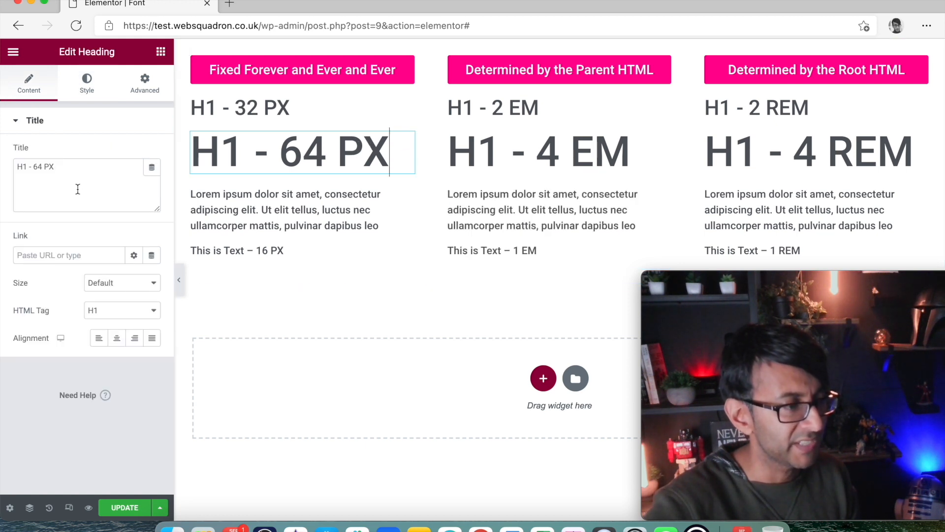
left_click(87, 82)
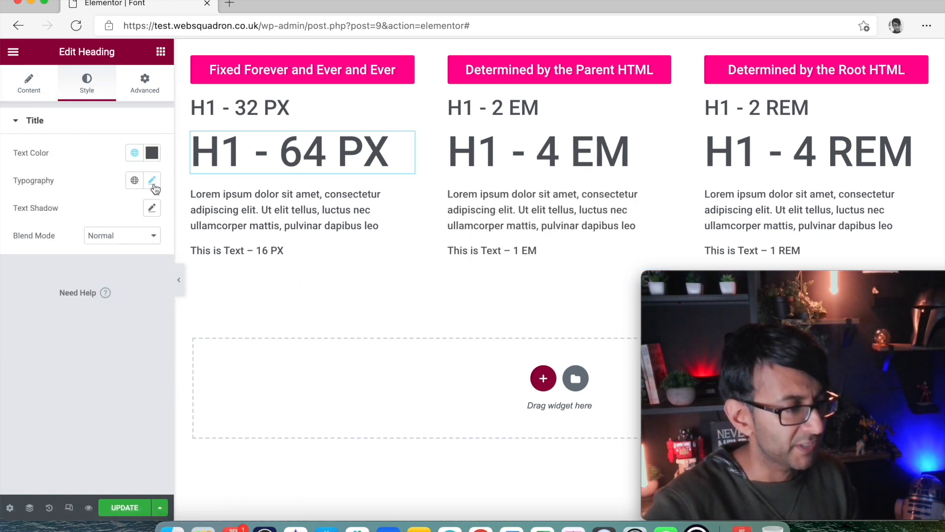
left_click(152, 180)
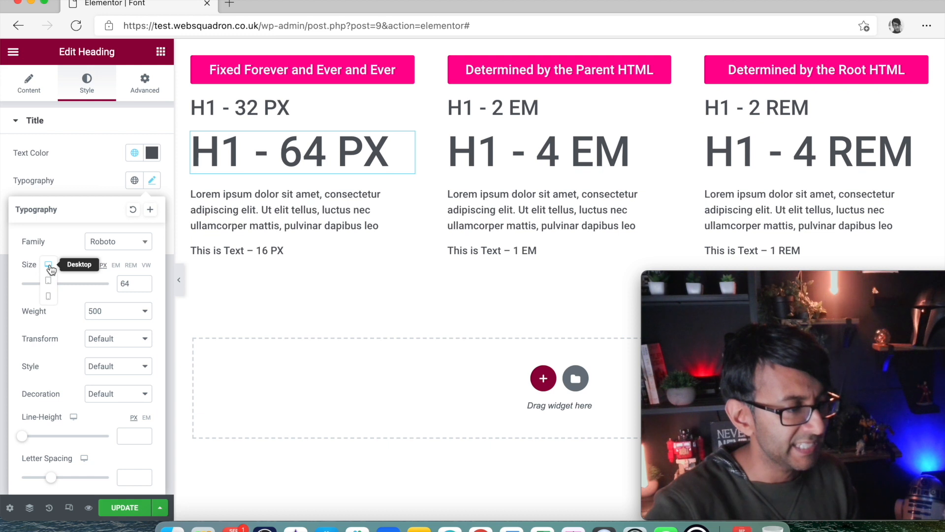
mouse_move(47, 296)
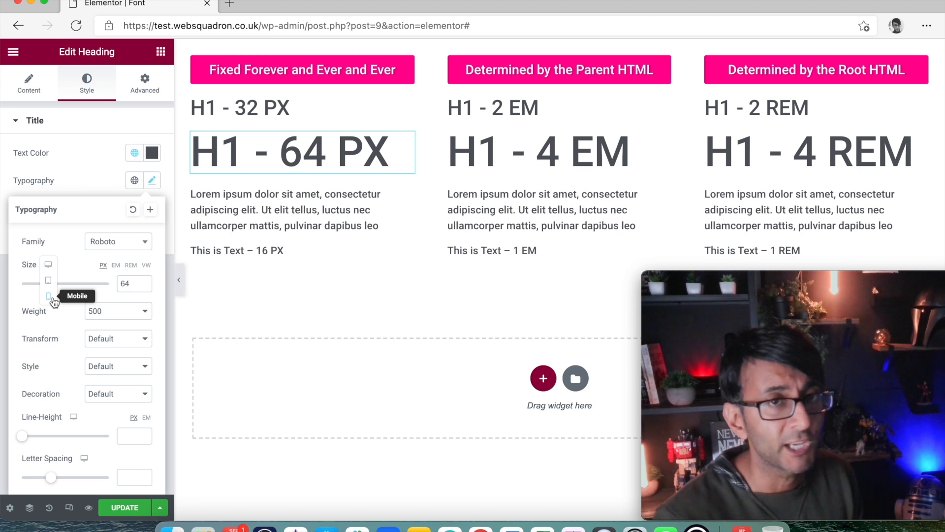
left_click(152, 180)
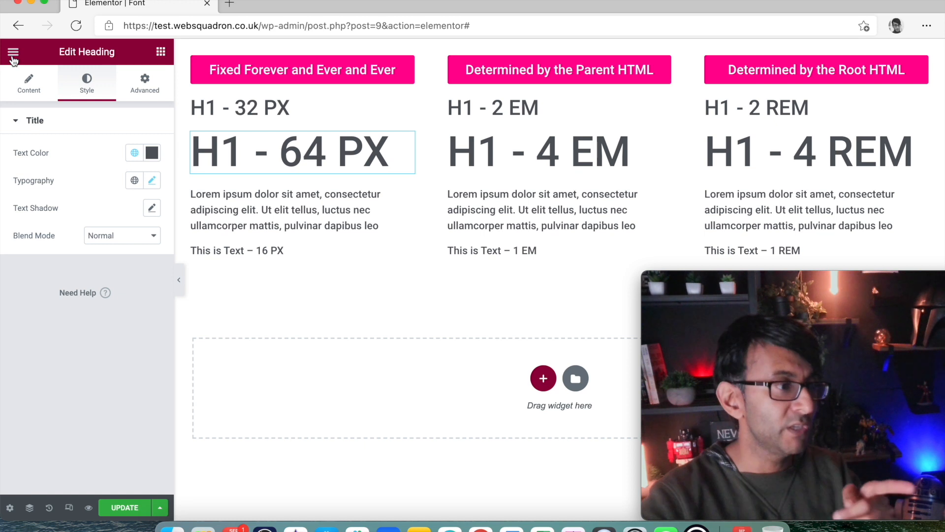
- Show the Site Settings theme-style Typography panel with Body, Link and H1–H6 options
left_click(13, 51)
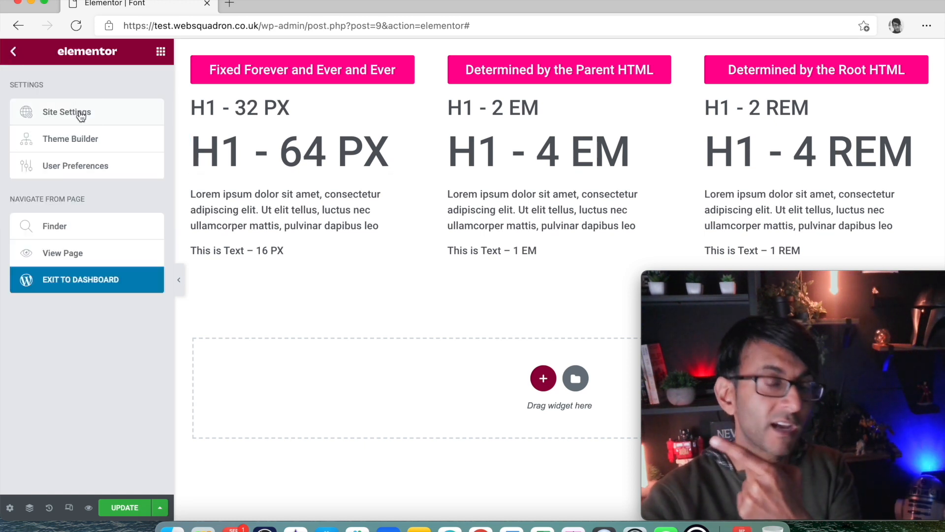
left_click(66, 111)
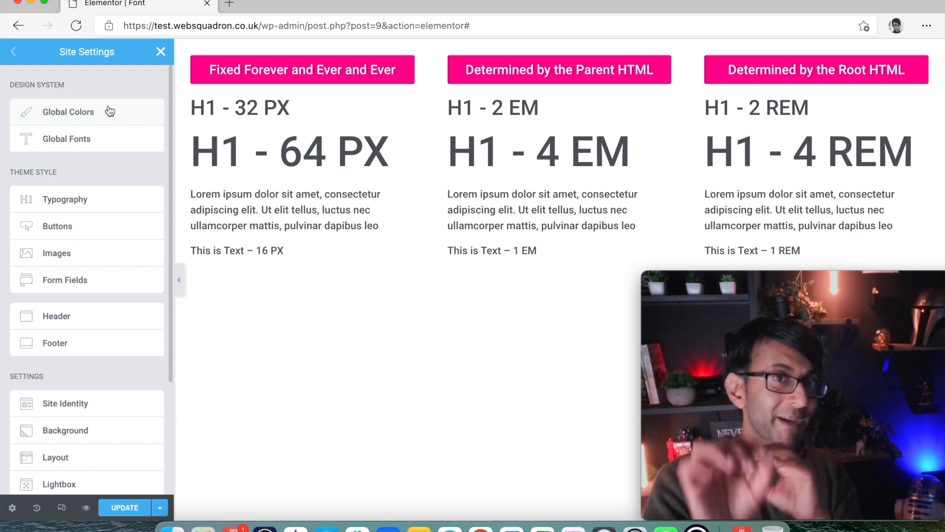
left_click(65, 199)
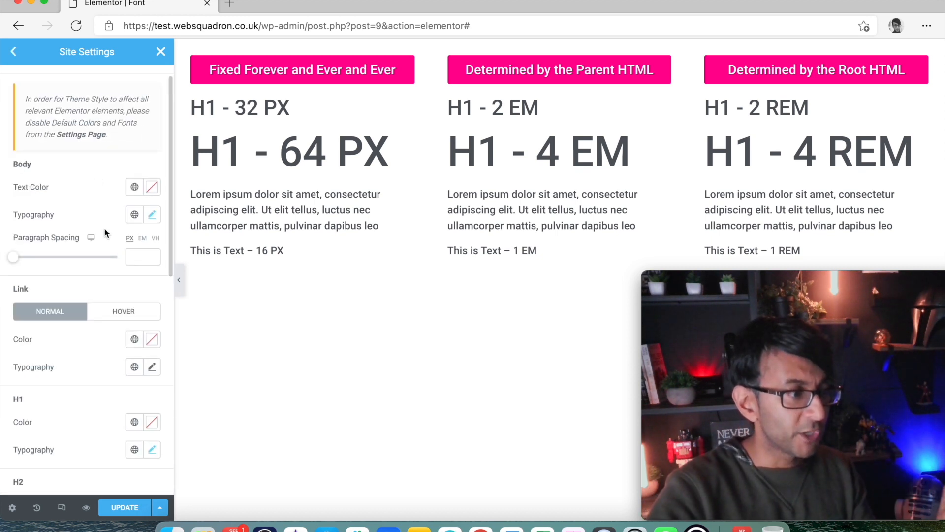
scroll("down", 3)
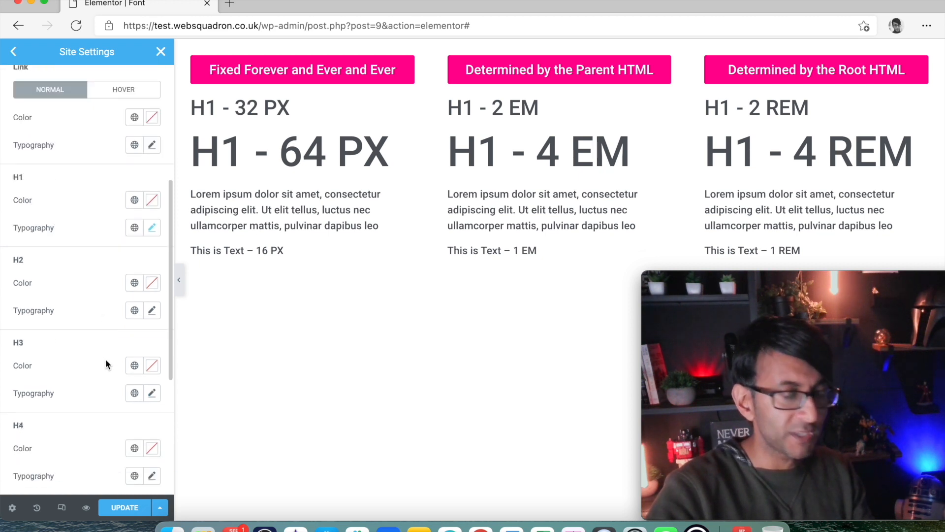
scroll("down", 3)
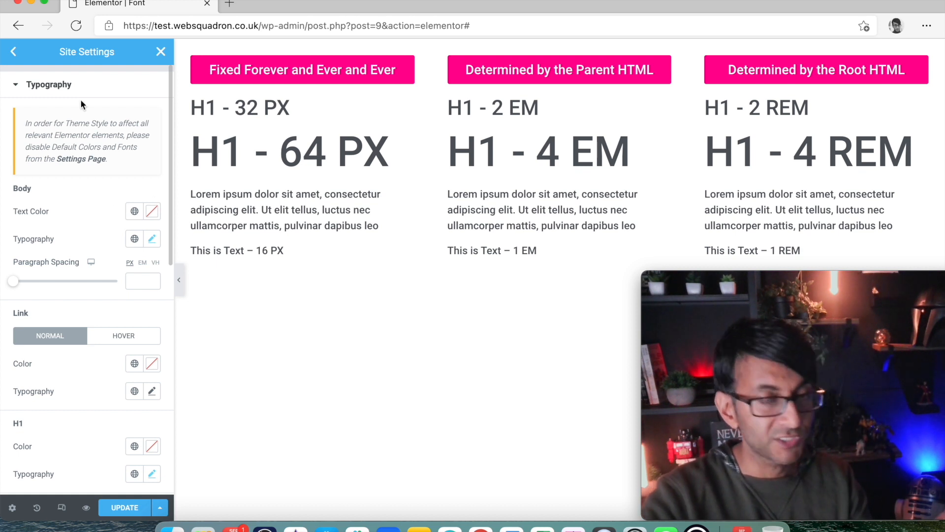
mouse_move(161, 247)
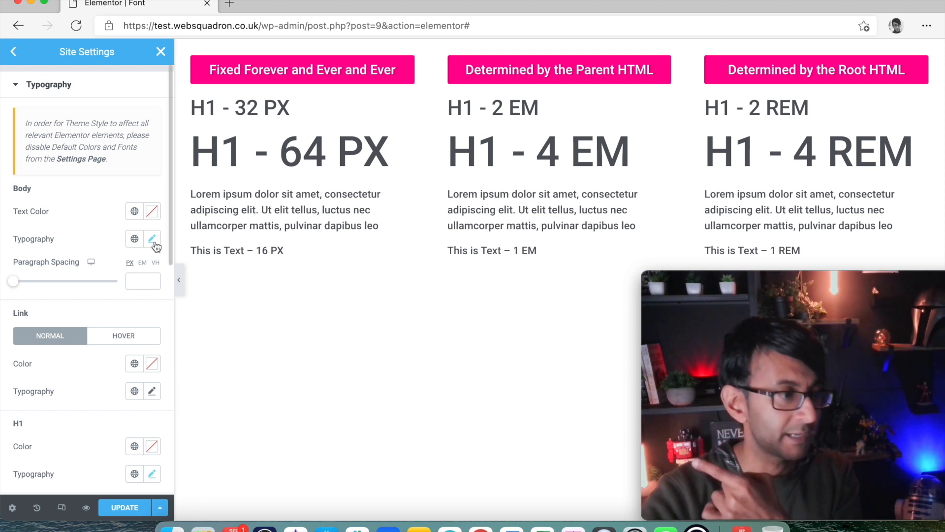
- Set the site's Body typography size to 16 px, then to 10 px, shrinking the EM column
left_click(151, 238)
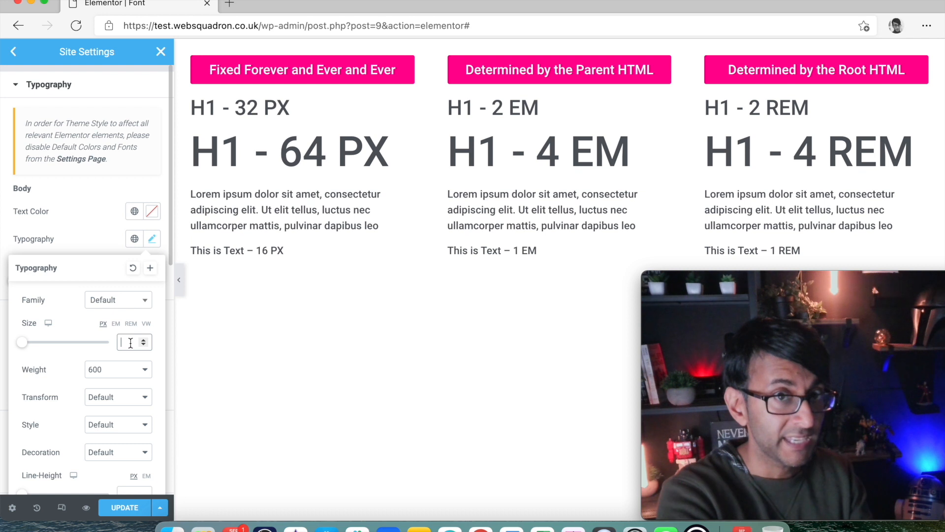
type("16")
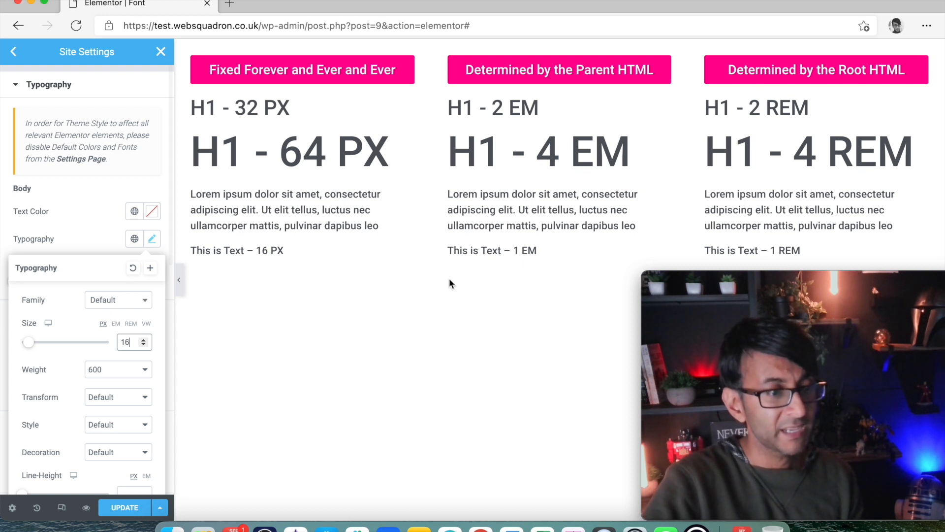
mouse_move(525, 190)
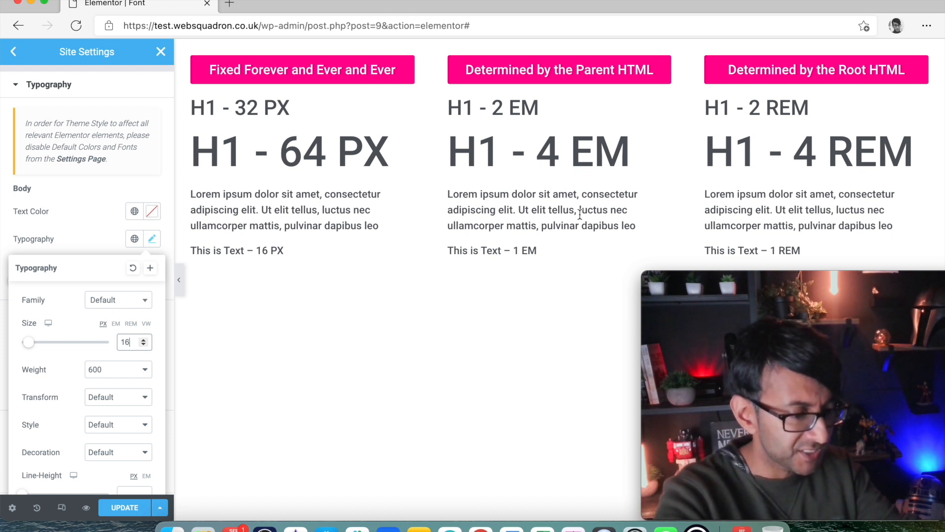
type("10")
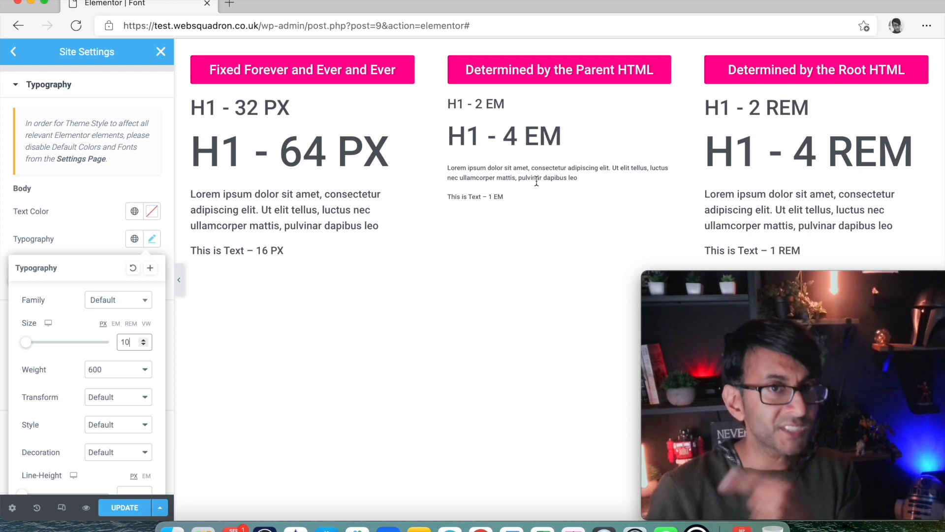
mouse_move(323, 204)
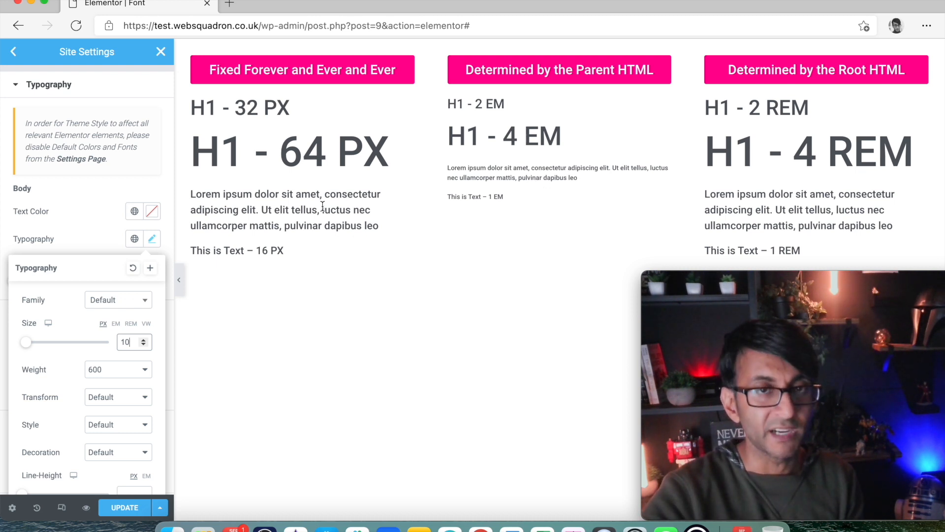
mouse_move(287, 221)
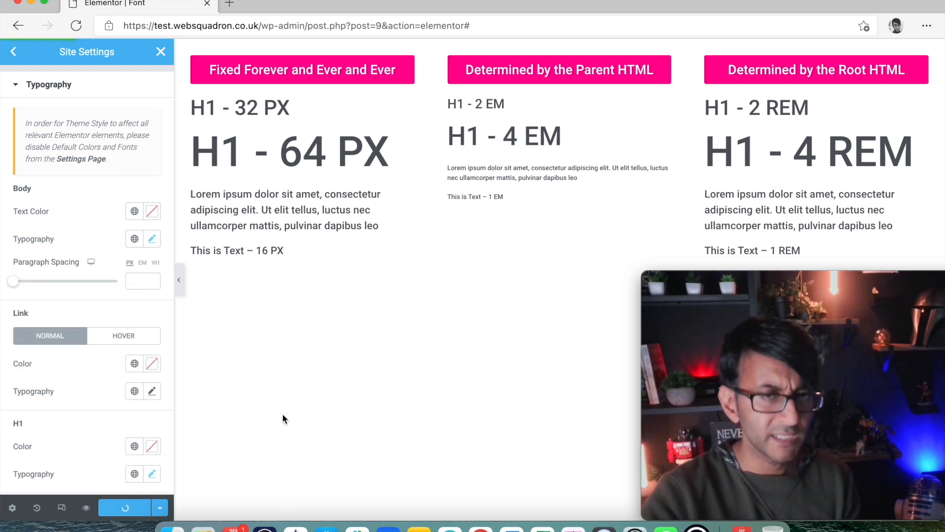
- Try the PX column's paragraph at 10 px and restore it to 16 px
left_click(124, 507)
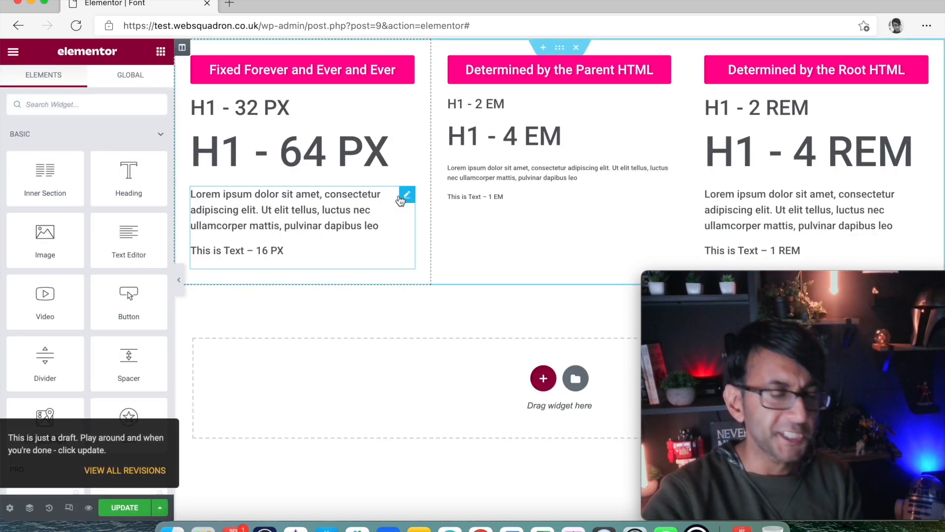
left_click(152, 208)
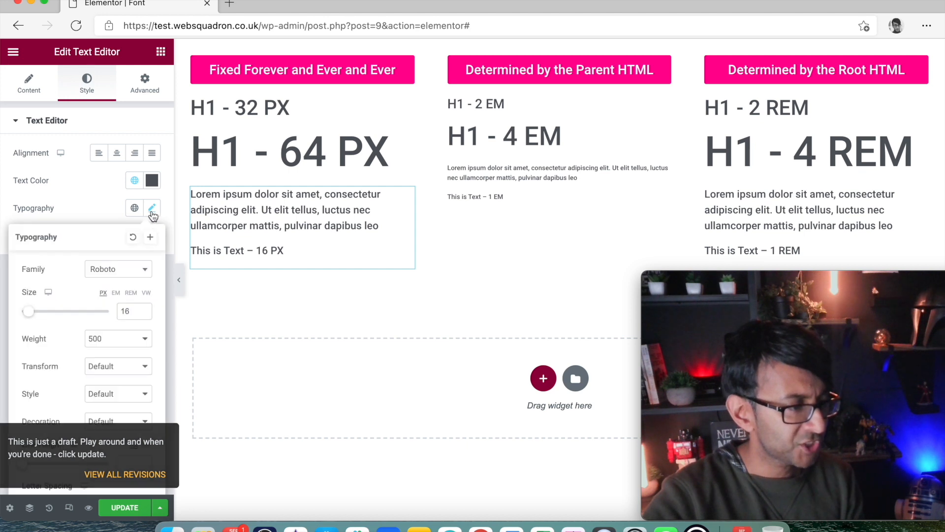
type("10")
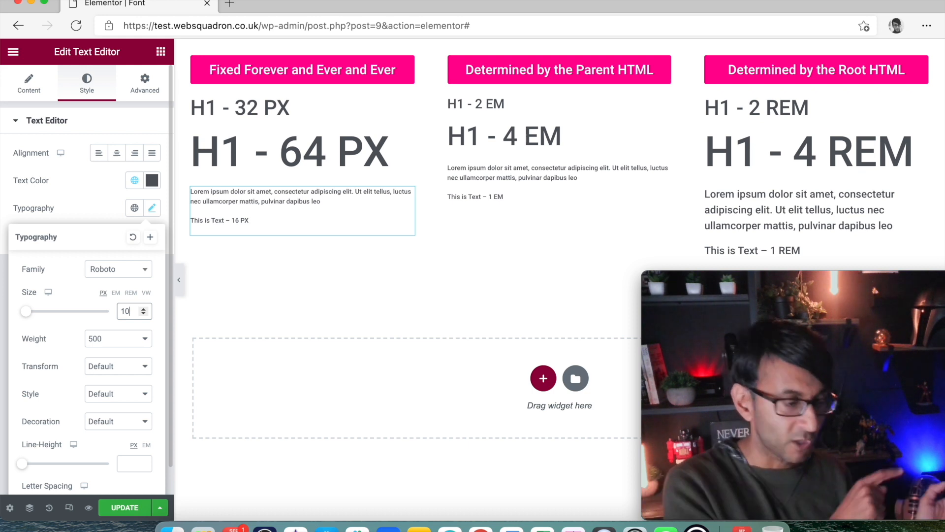
type("16")
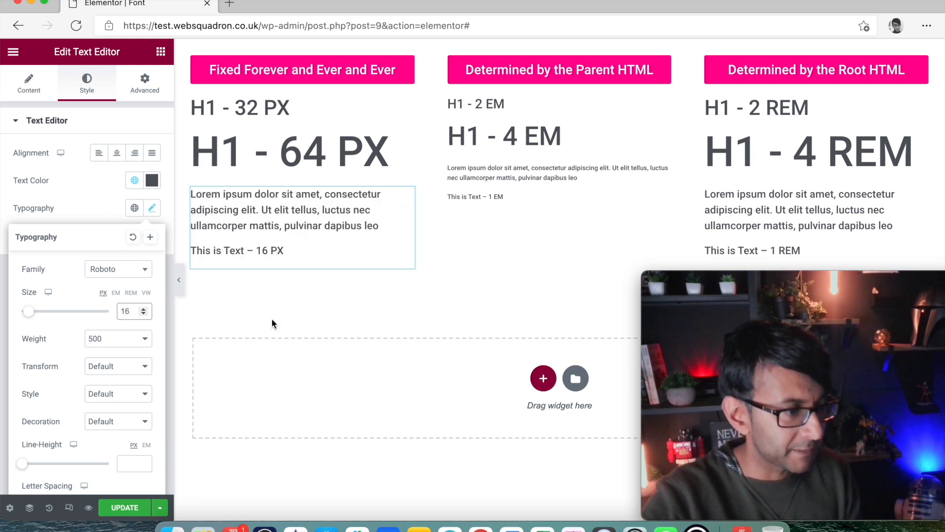
left_click(152, 208)
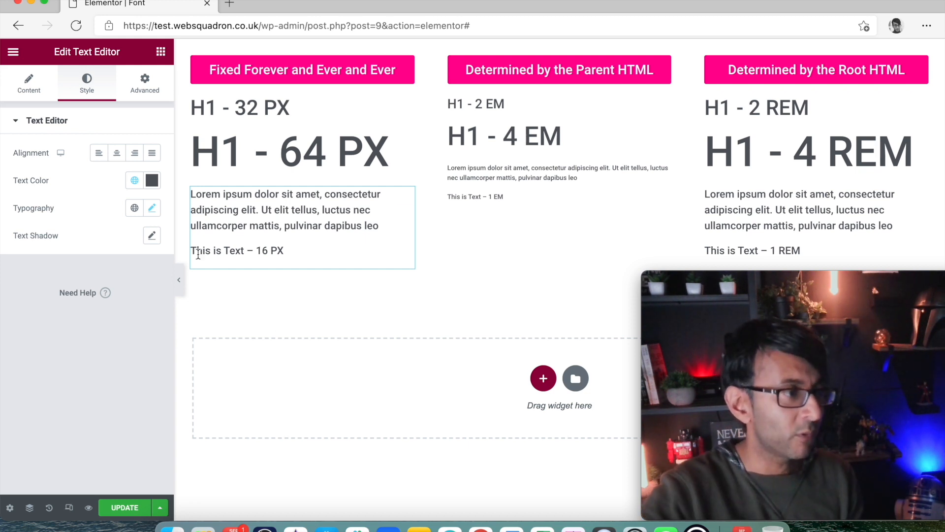
left_click(13, 51)
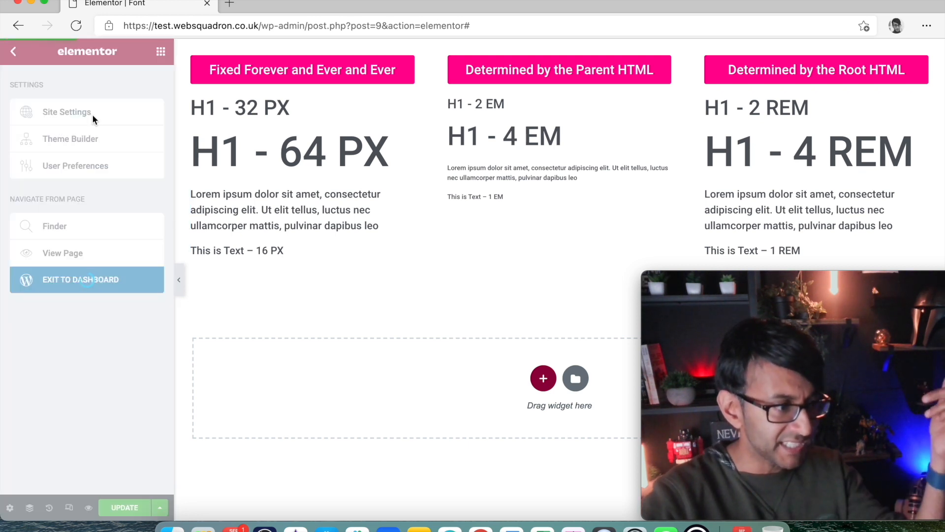
- Raise the site's Body typography size to 50 px, then return it to 10 px
left_click(66, 111)
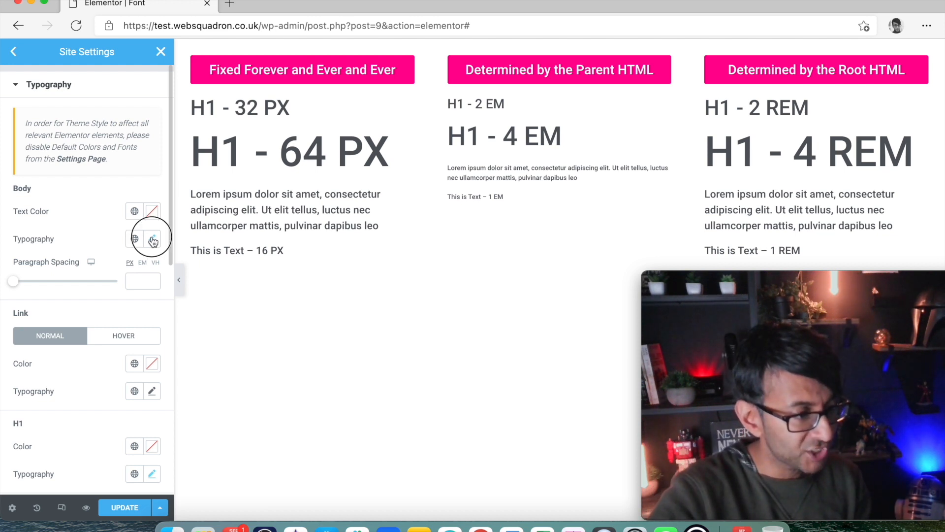
left_click(151, 239)
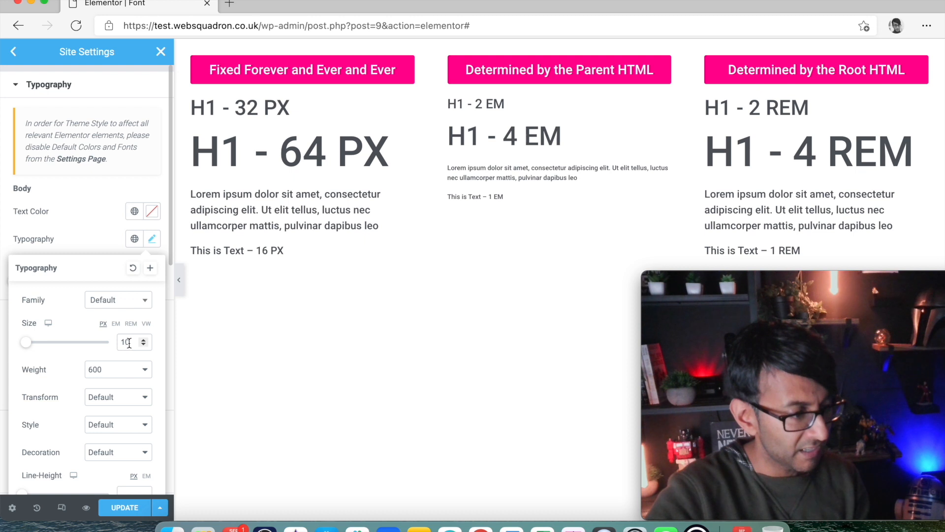
type("5")
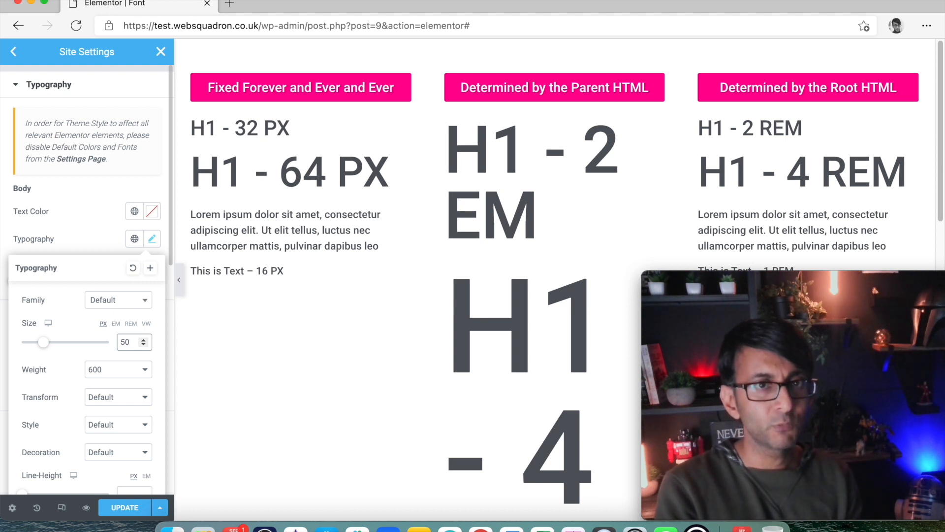
type("10")
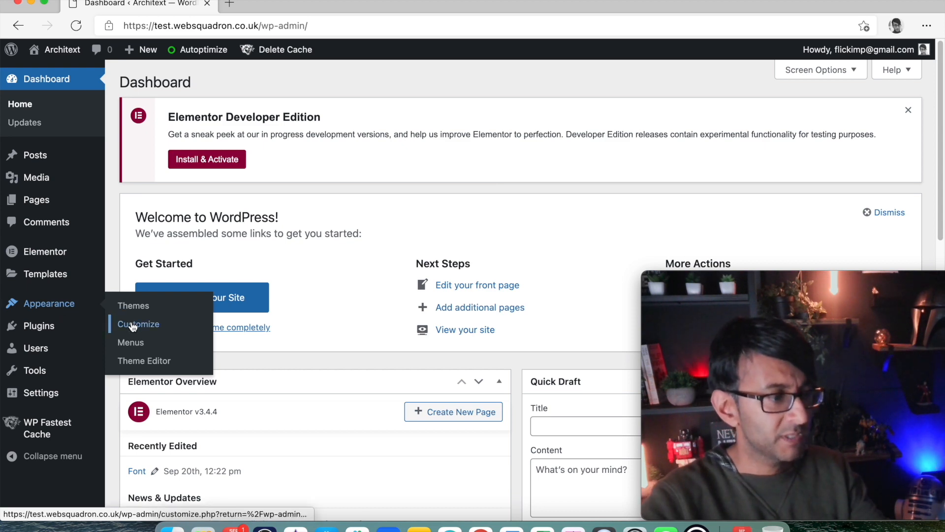
- Add html{font-size: 16px;} in the Customizer's Additional CSS
left_click(138, 324)
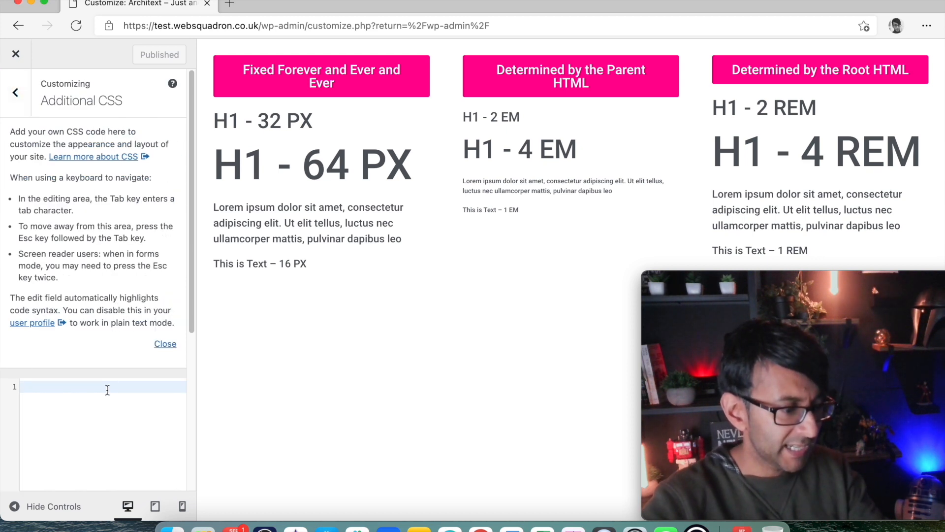
type("html{font-size: 16px;}")
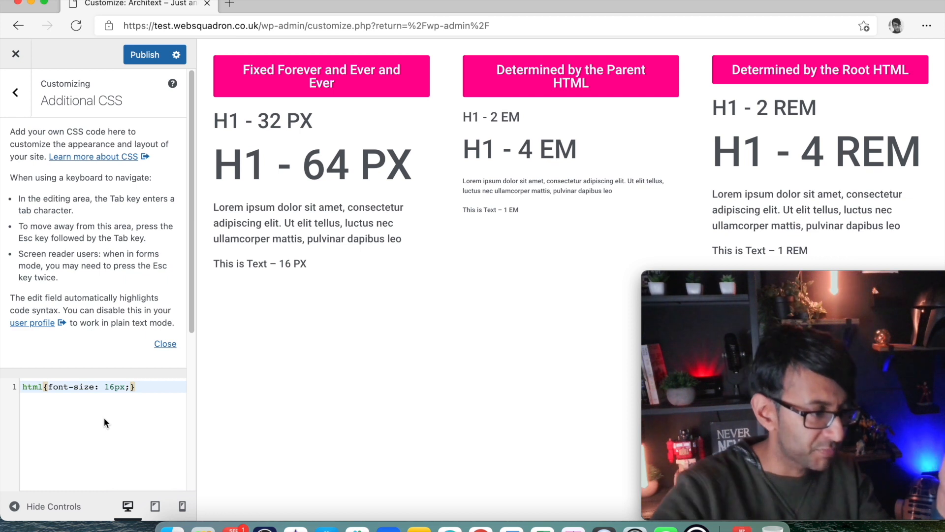
mouse_move(133, 429)
type("20")
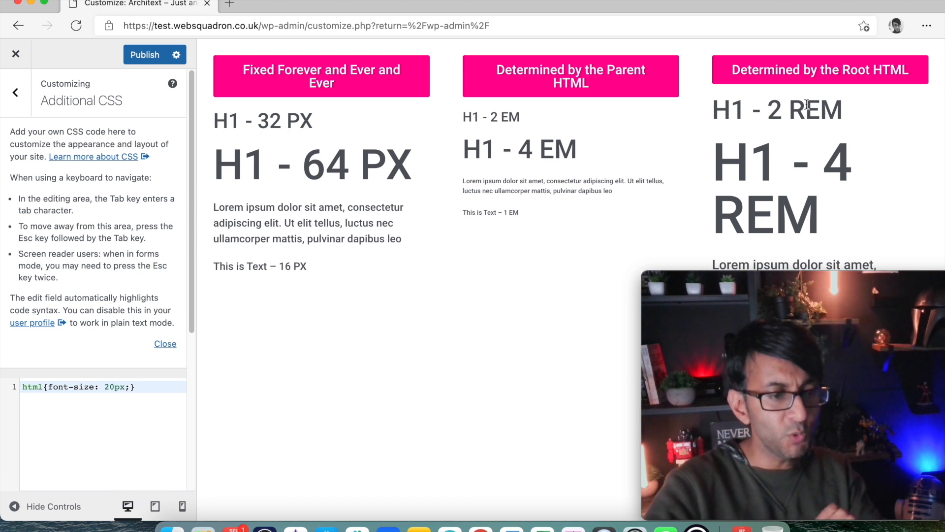
mouse_move(802, 119)
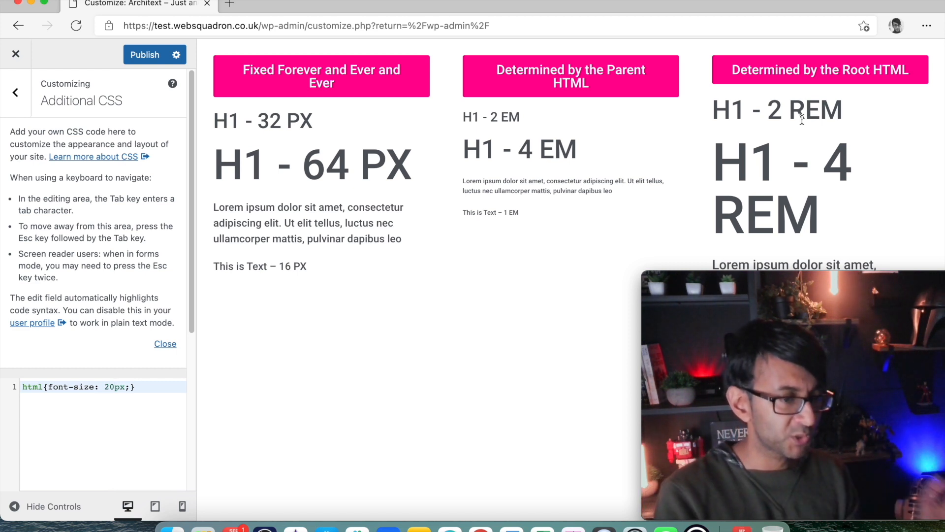
mouse_move(893, 172)
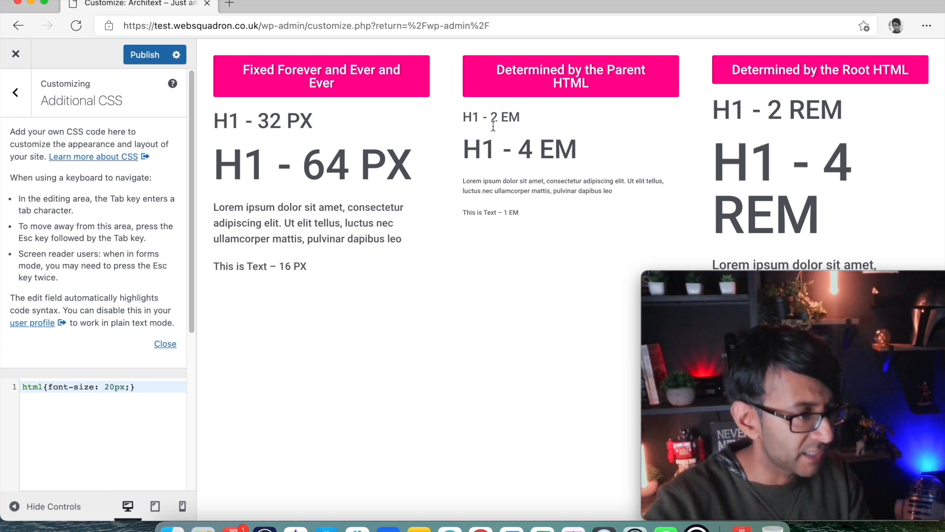
- Change the html font-size rule to 20px, then to 12px, shrinking the REM column
left_click(144, 54)
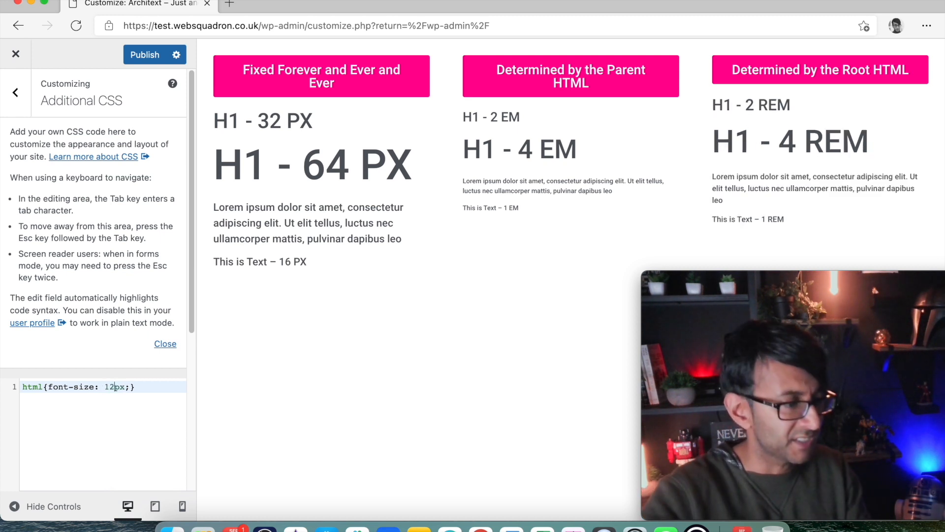
- Attempt to publish the 12px html font-size CSS; the Customizer returns a 'try again' error
left_click(144, 54)
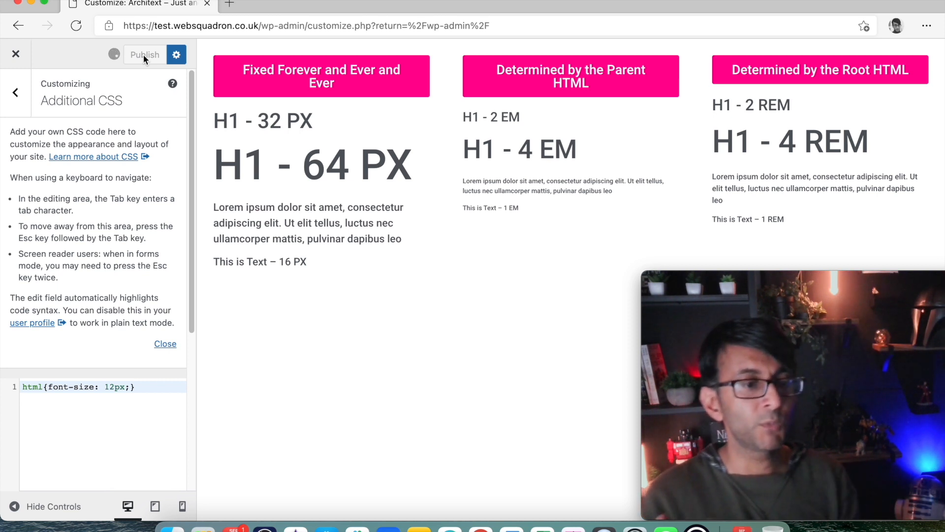
left_click(143, 55)
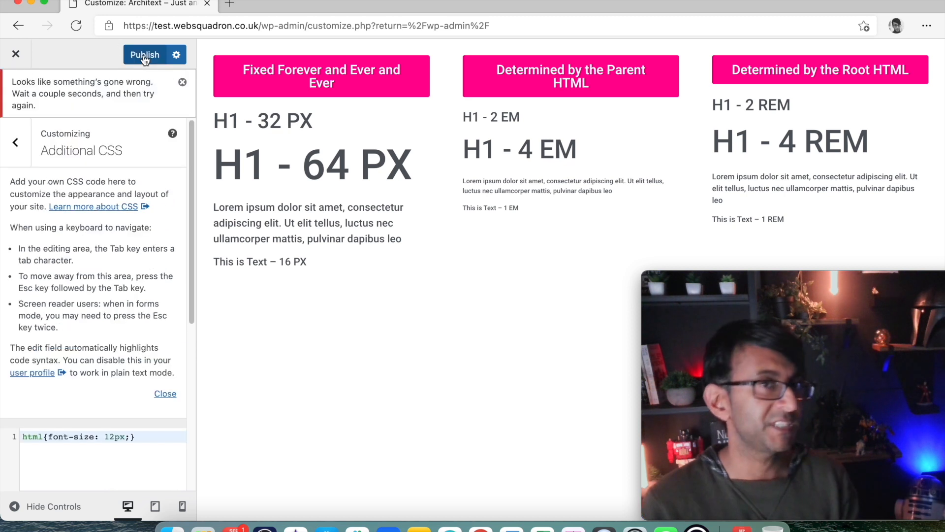